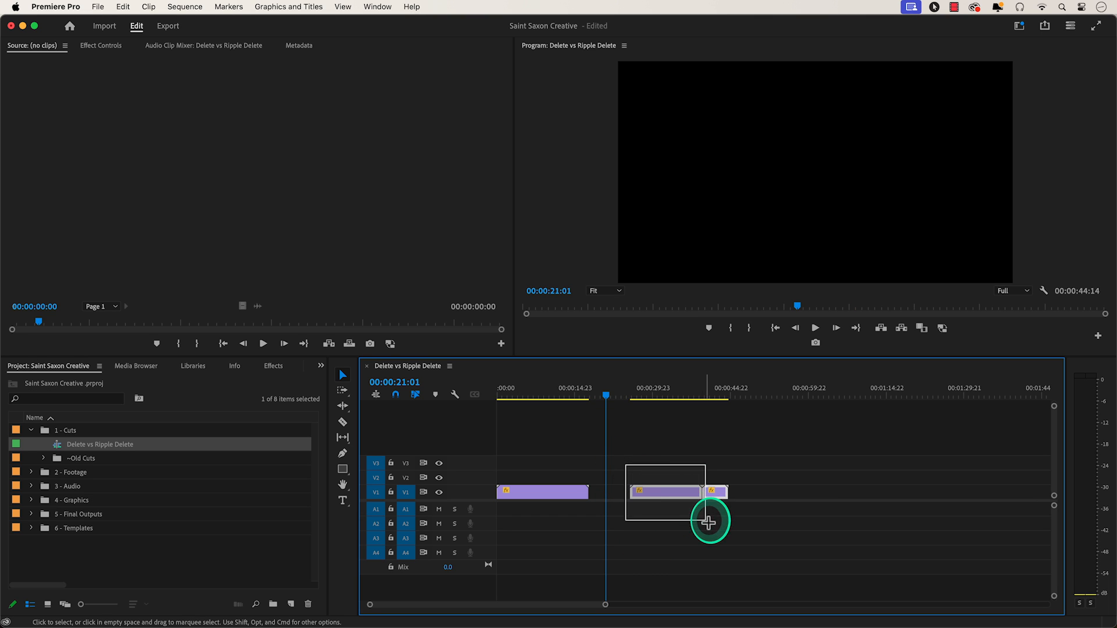
Marquee-select the clips sitting after the gap on V1
drag(709, 523, 656, 496)
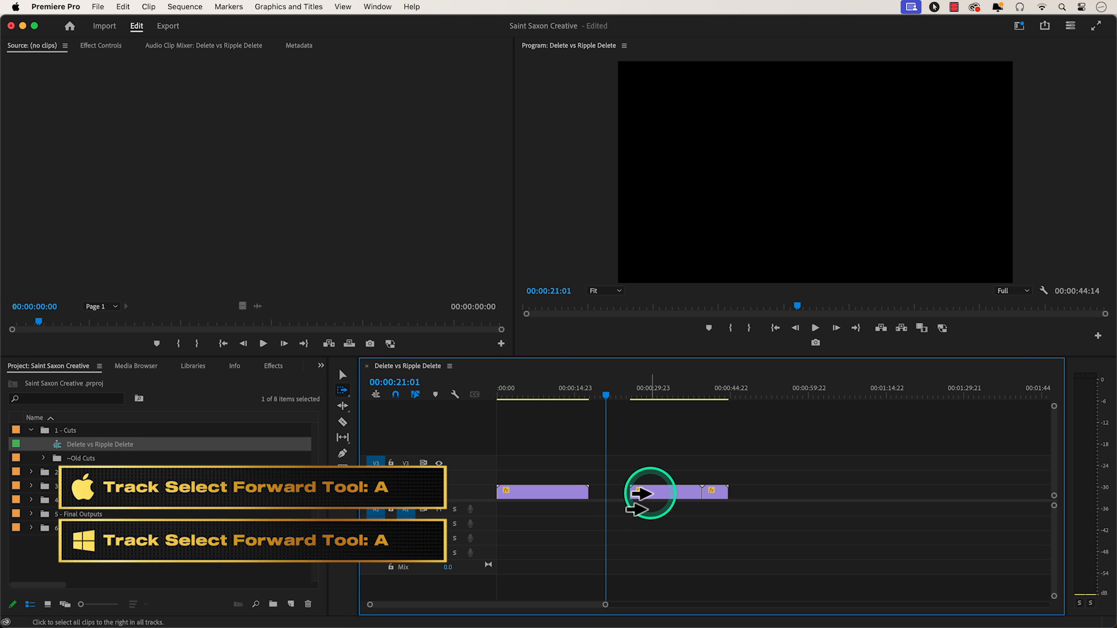
Drag the later clips left against the first clip, closing the V1 gap
drag(673, 491, 620, 499)
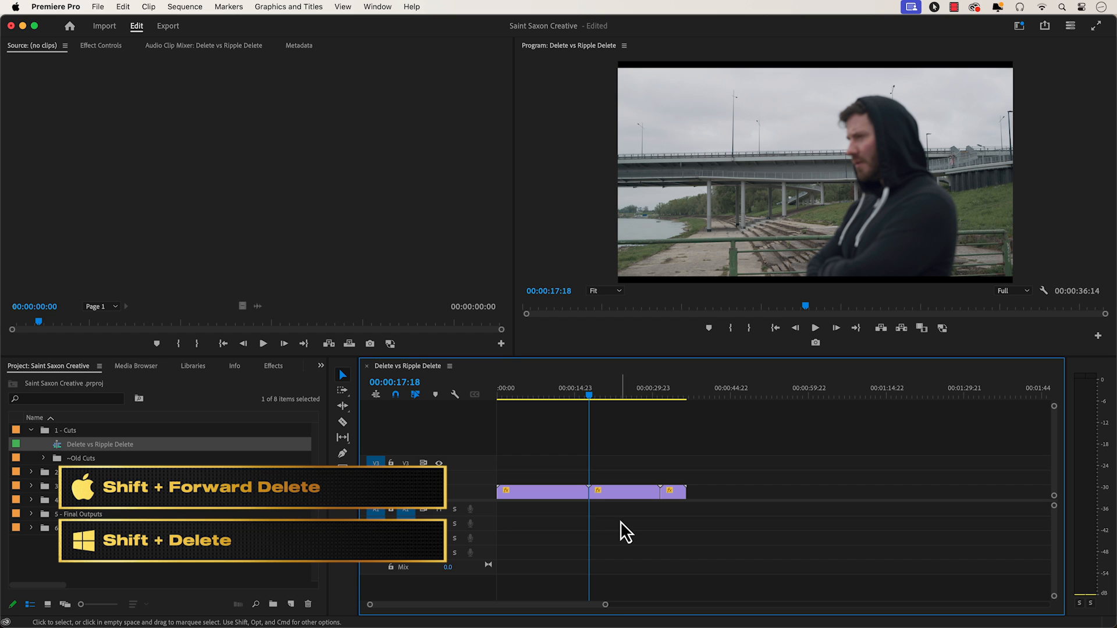
Select the middle clip on V1 for ripple deletion
click(579, 396)
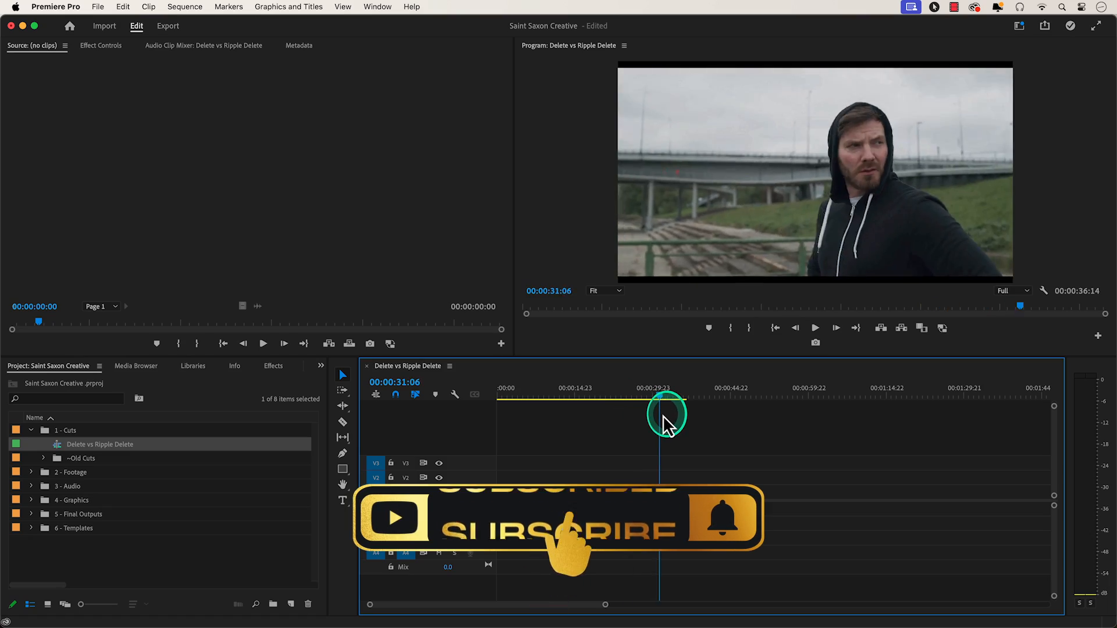
drag(666, 416, 684, 428)
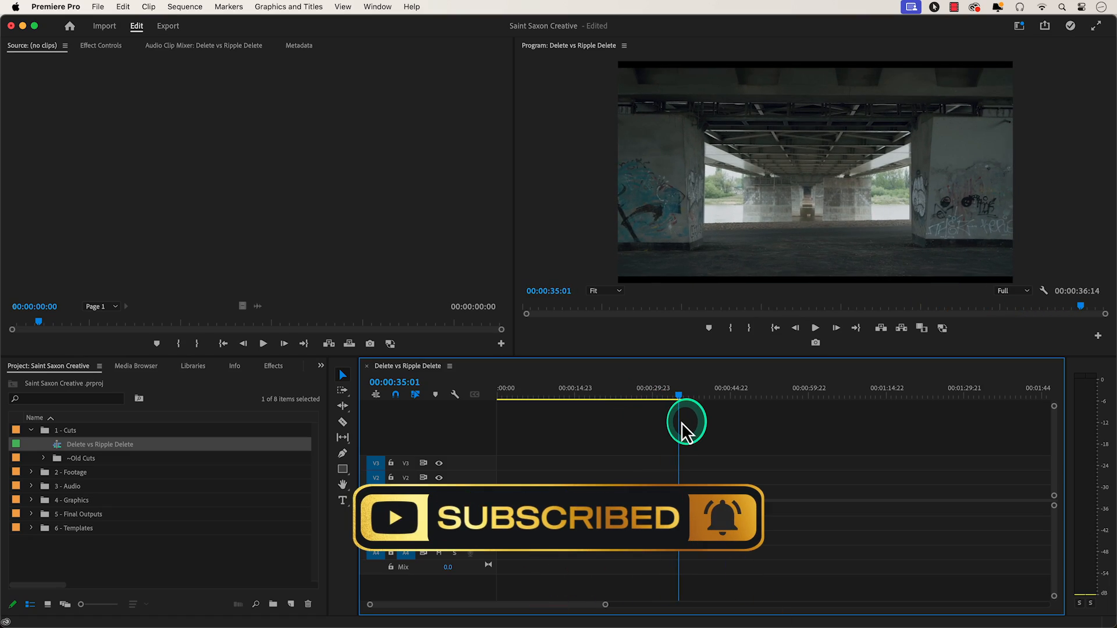